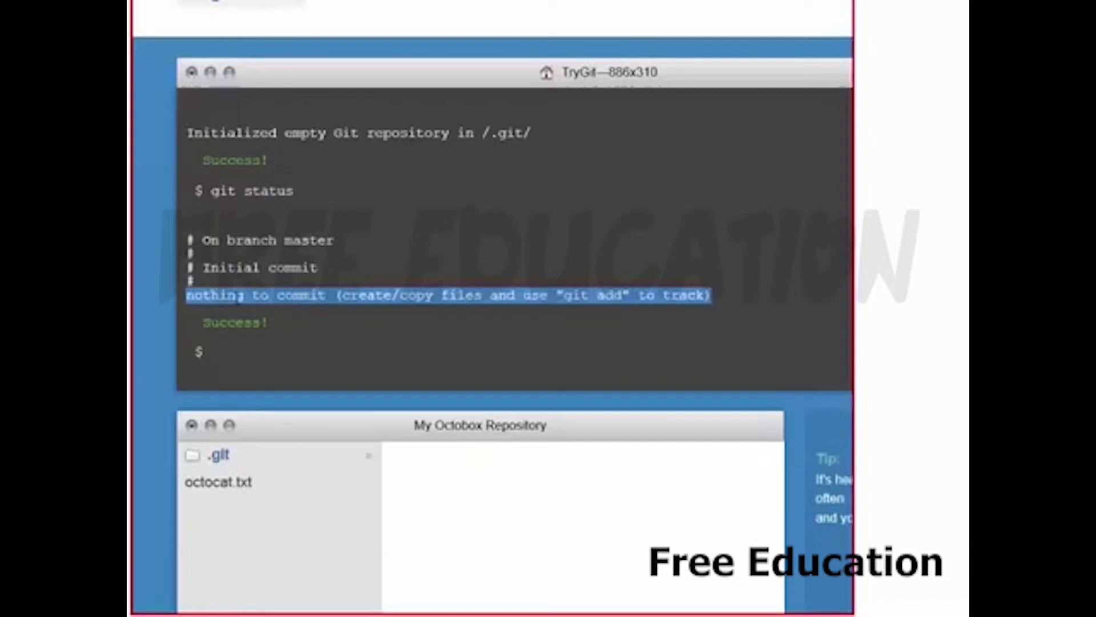
Run git status to see octocat.txt listed as an untracked file
{"action": "type", "text": "git status"}
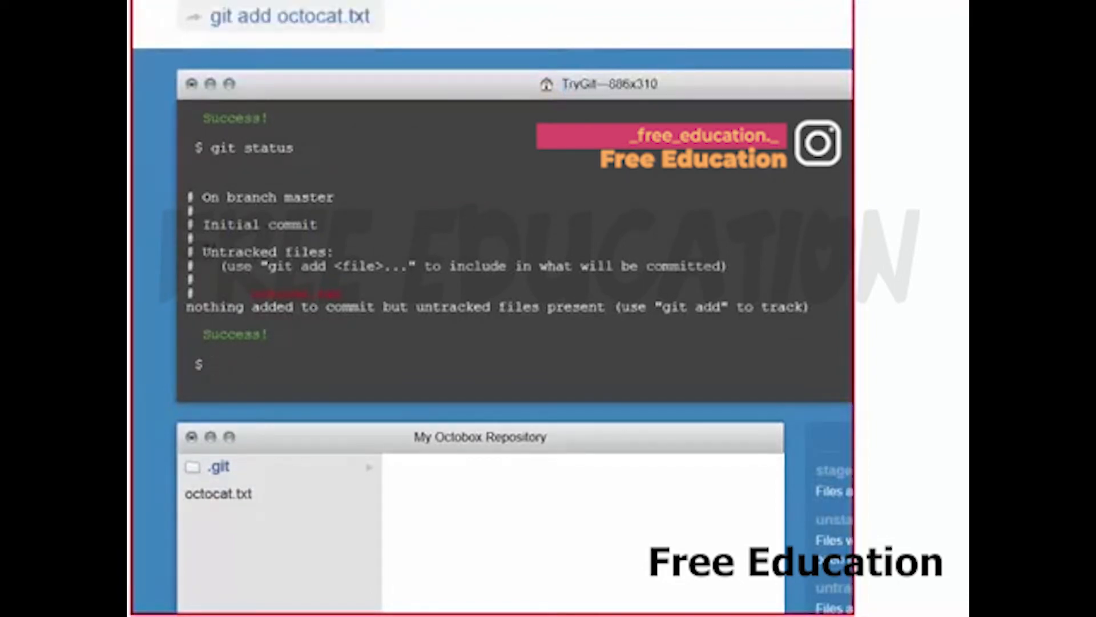
{"action": "double_click", "coordinate": [267, 252]}
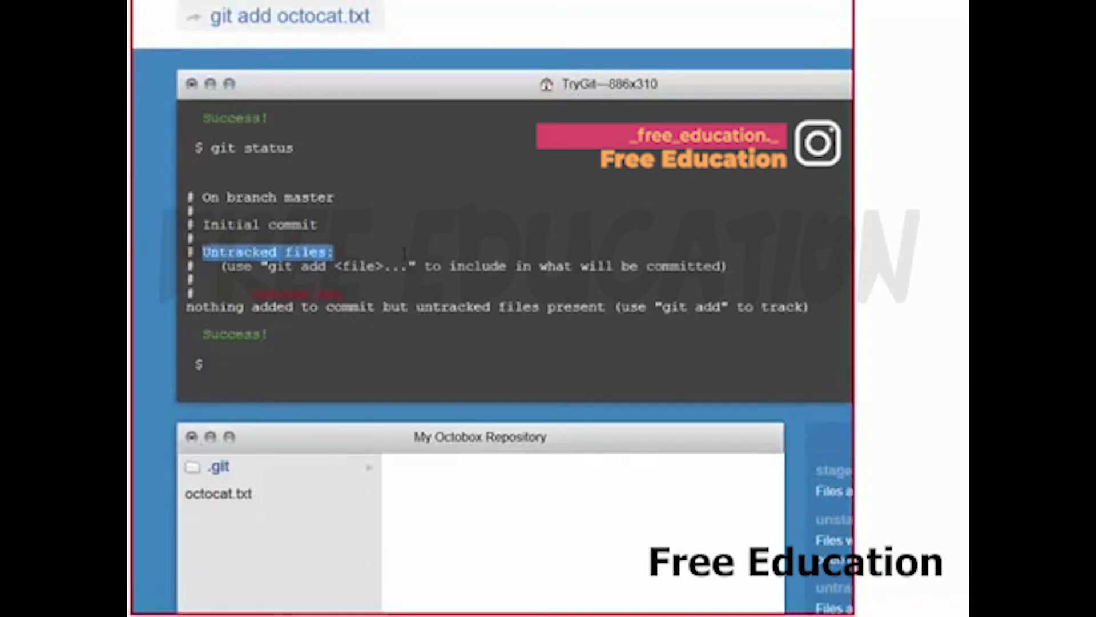